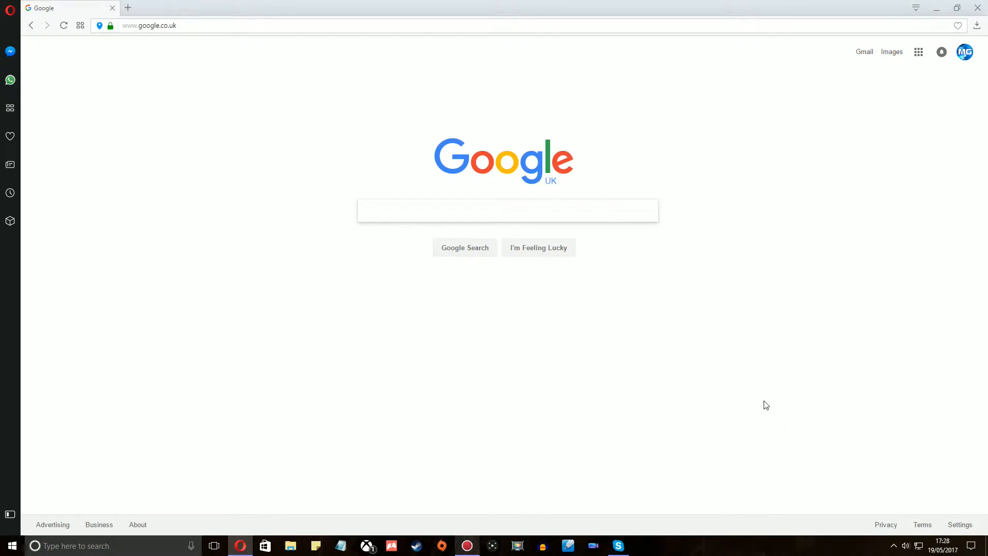
mouse_move(751, 381)
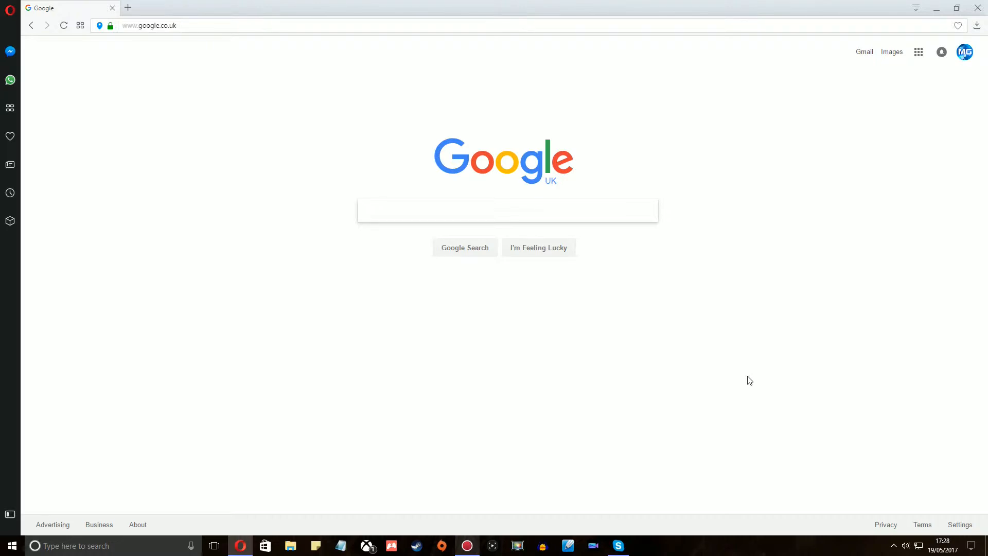
Step: Search Google for 'overwatch flash games' from the 'over' suggestion
left_click(508, 210)
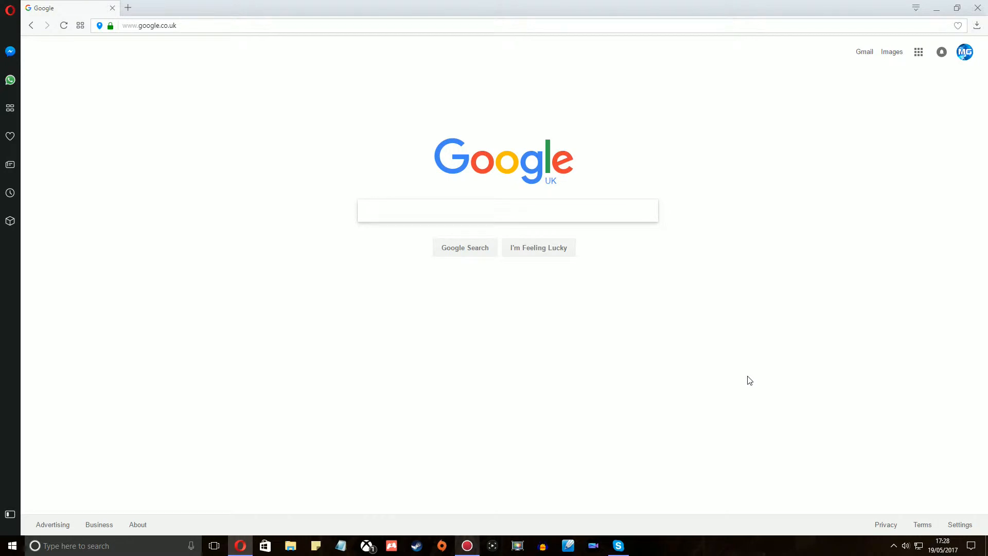
left_click(509, 210)
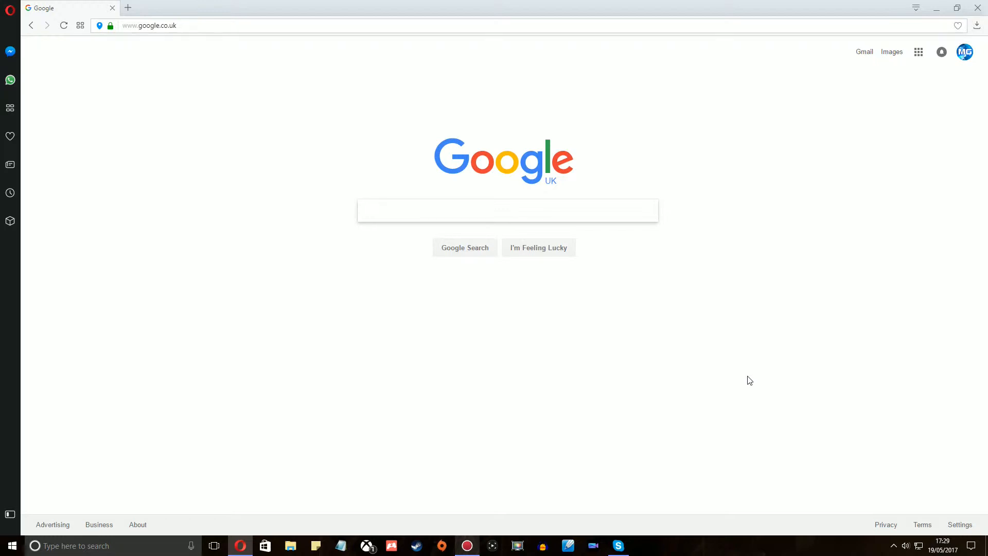
left_click(509, 210)
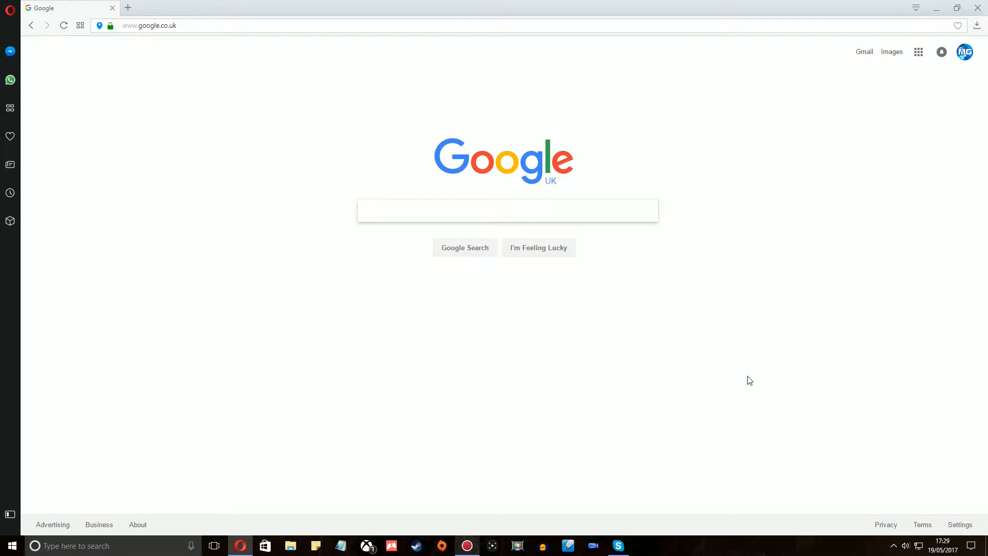
left_click(508, 210)
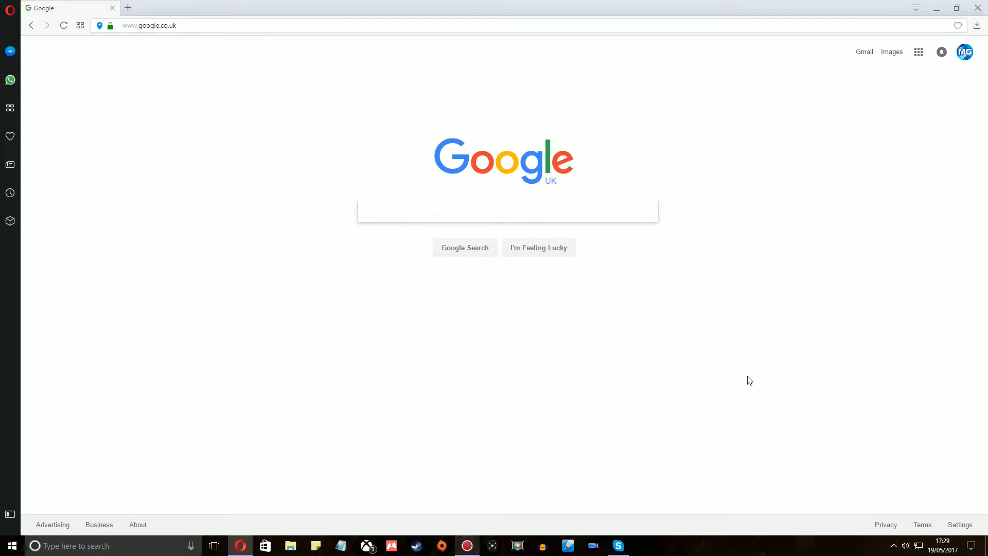
left_click(508, 210)
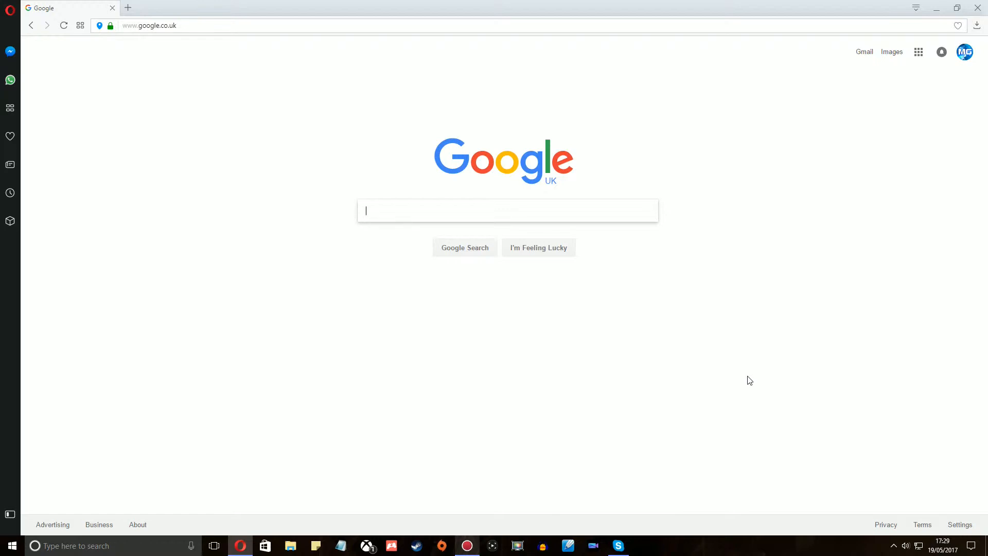
type("over")
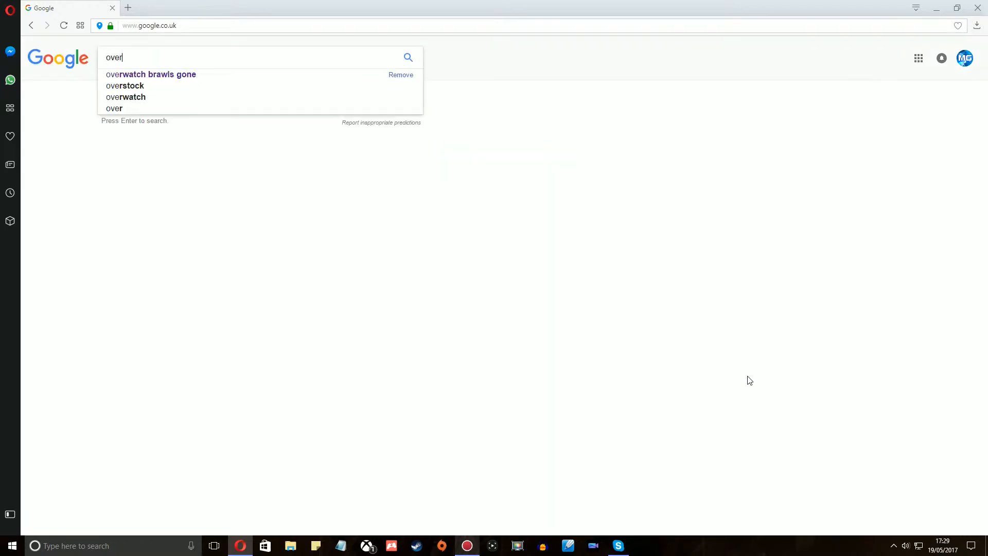
left_click(152, 75)
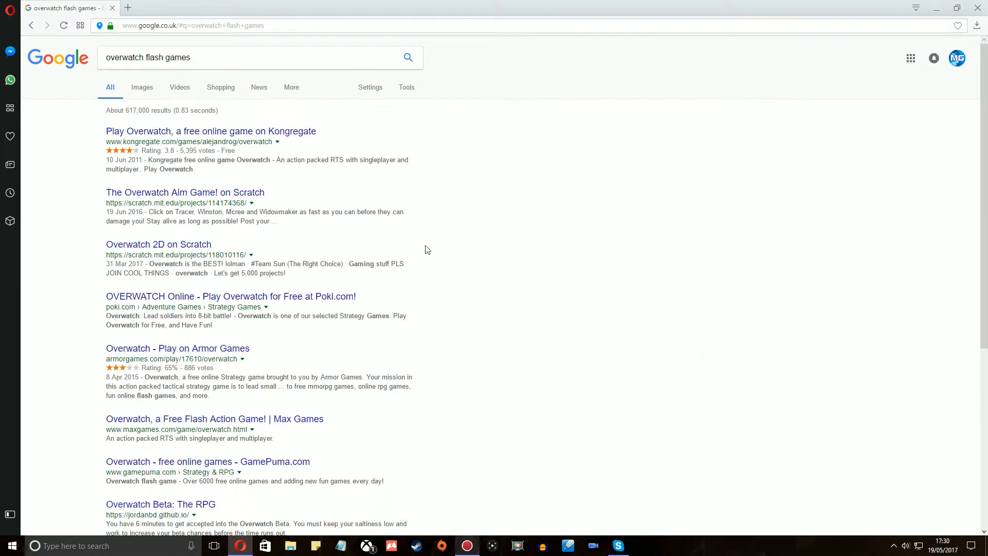
Step: Load the Kongregate Overwatch game, closing the Sign Up panel and the pre-game ad message
left_click(210, 130)
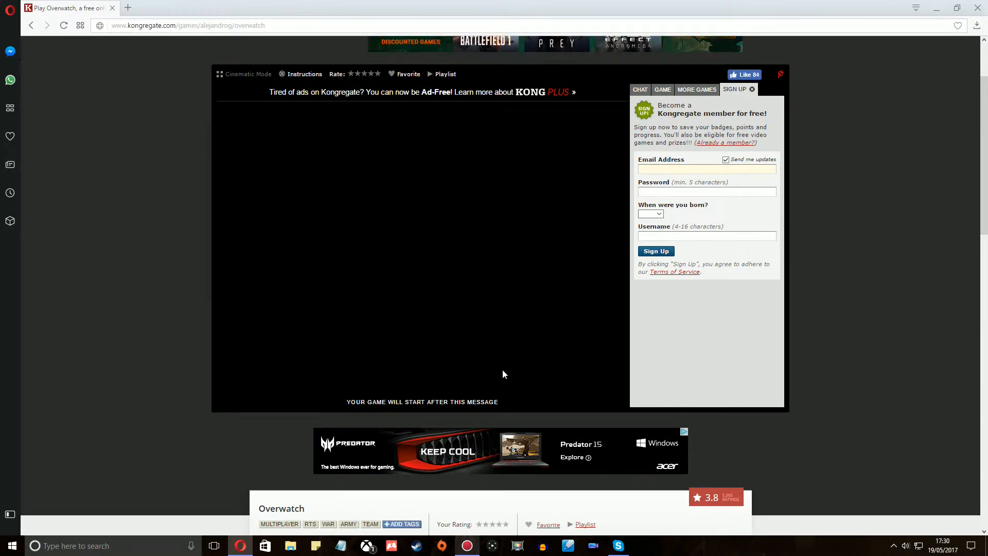
scroll("down", 3)
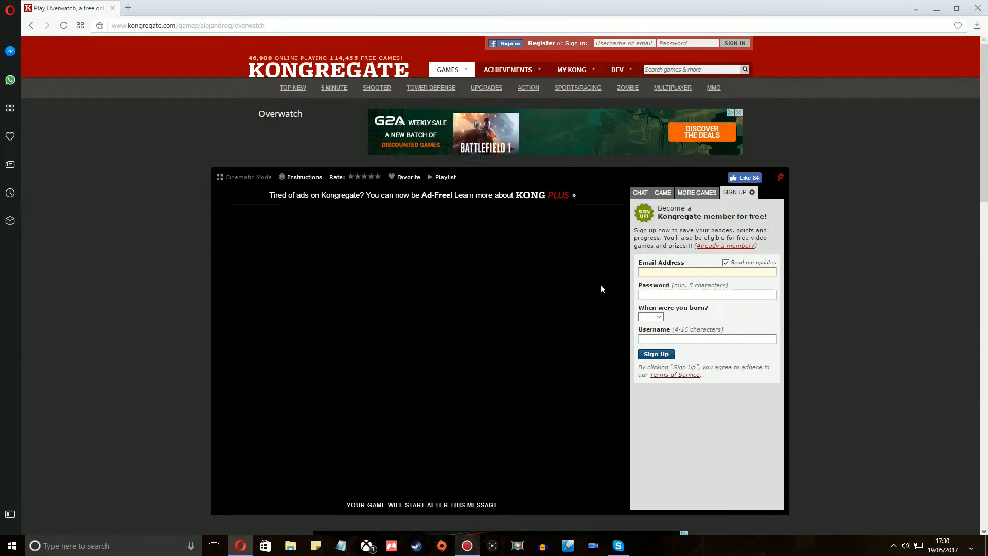
scroll("down", 3)
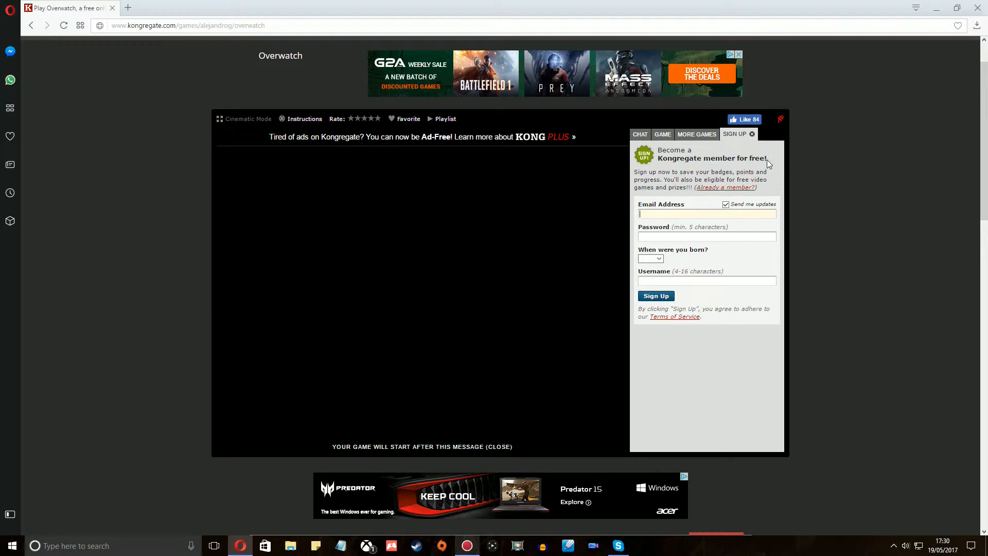
left_click(697, 134)
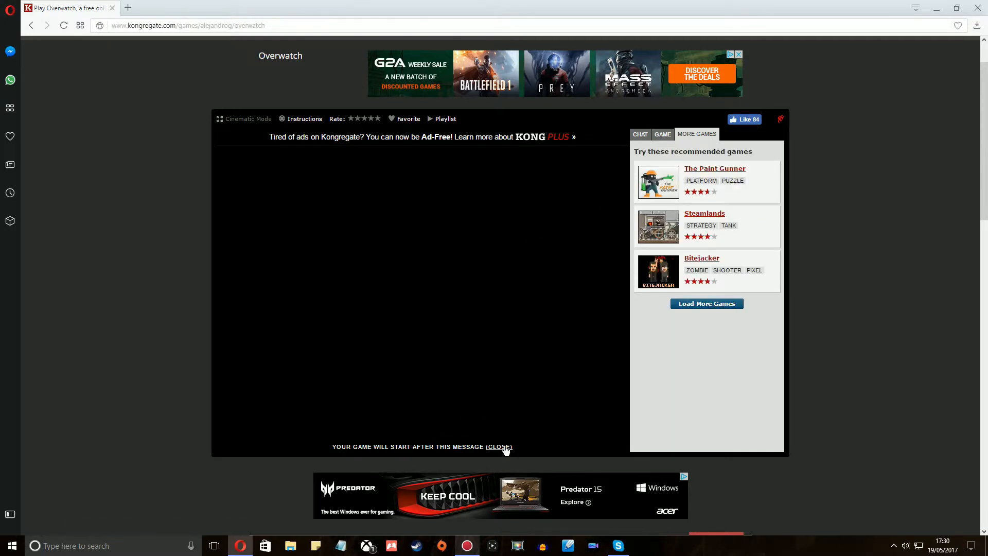
left_click(500, 447)
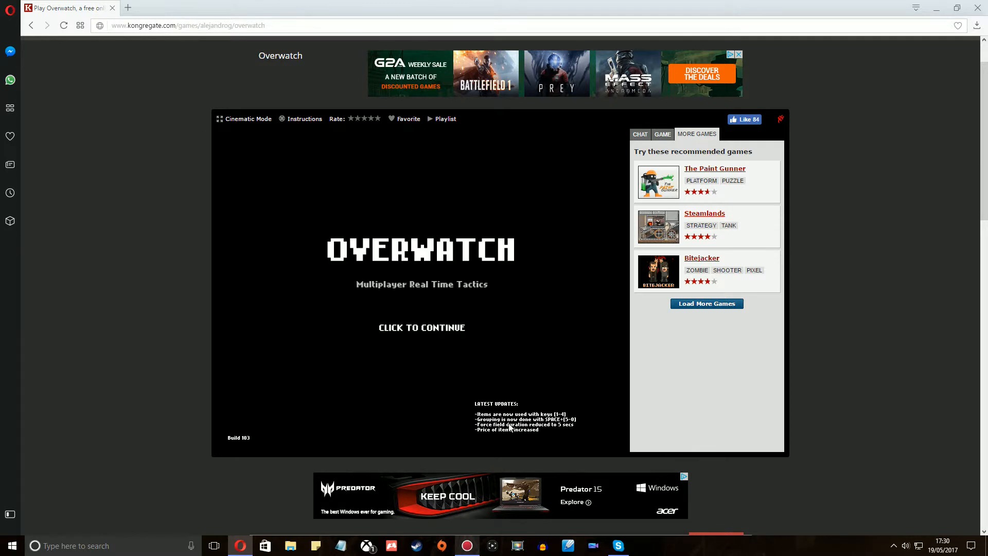
mouse_move(439, 333)
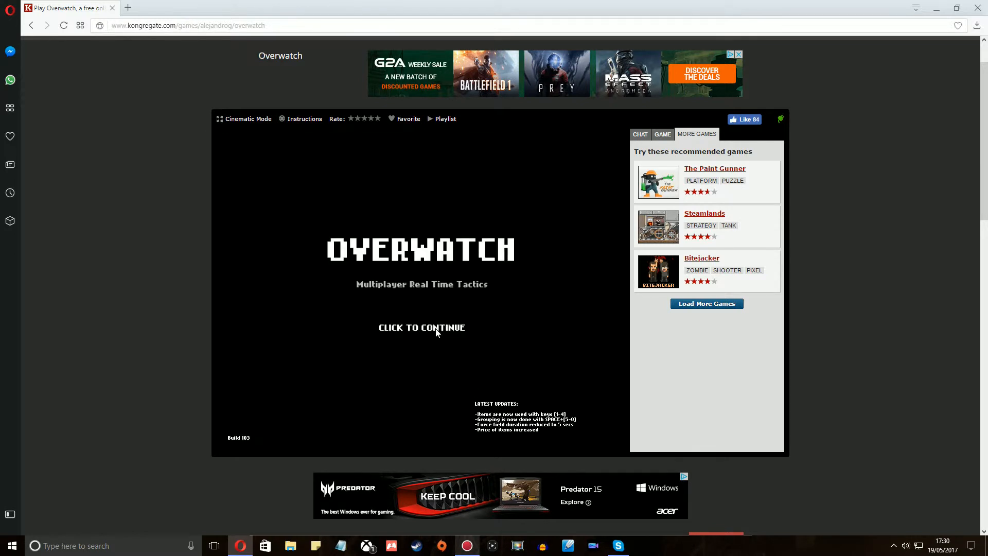
left_click(422, 327)
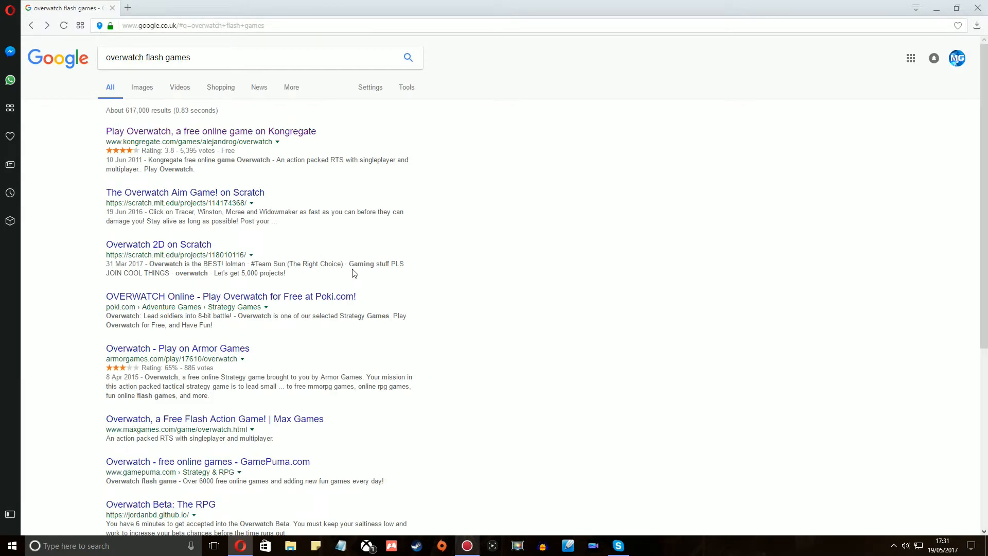
mouse_move(273, 221)
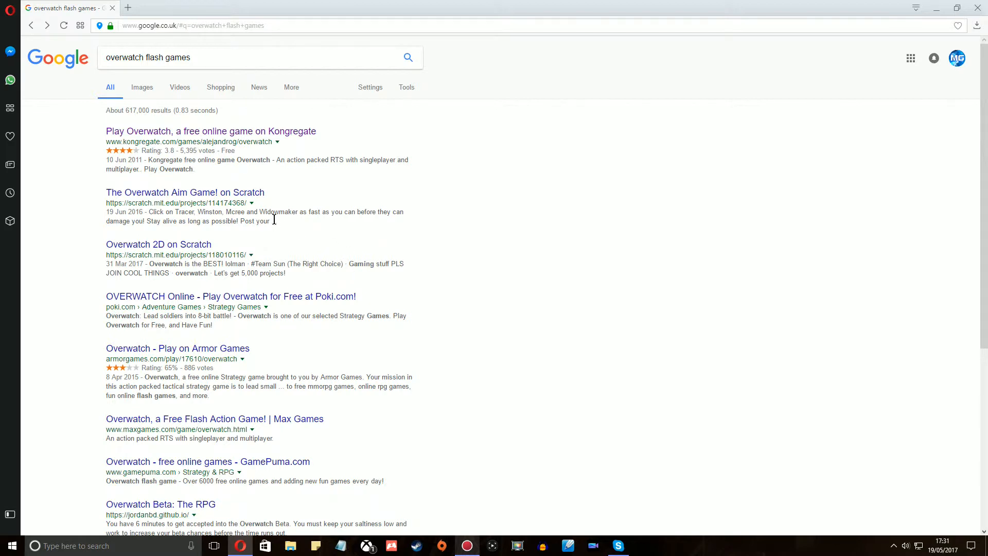
Step: Load the Overwatch 2D Scratch project to its Player 1 character screen
left_click(159, 244)
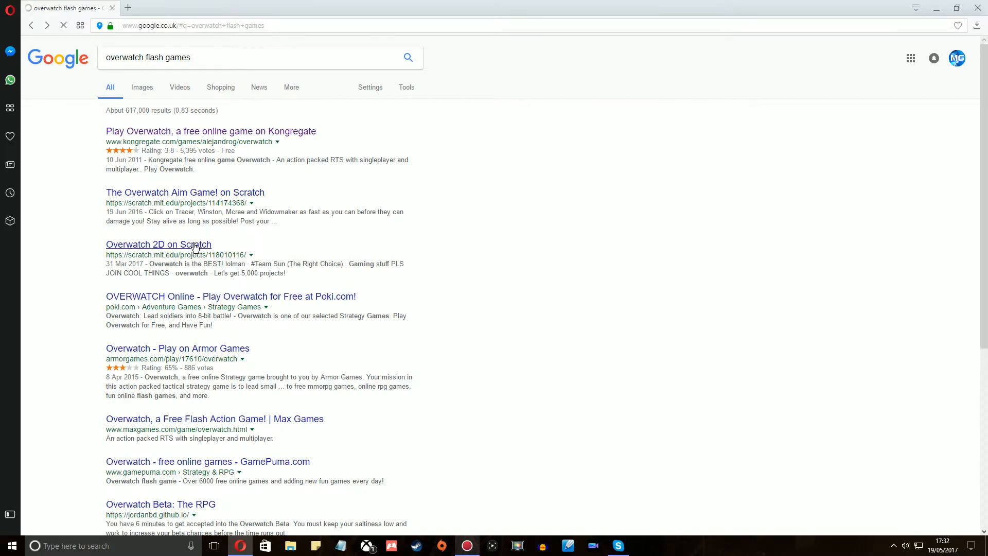
left_click(158, 245)
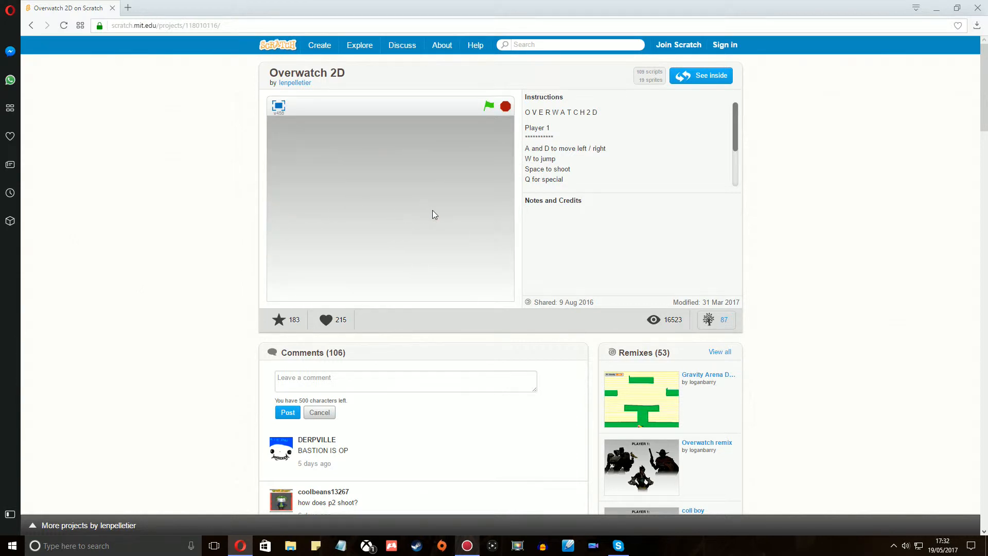
mouse_move(453, 235)
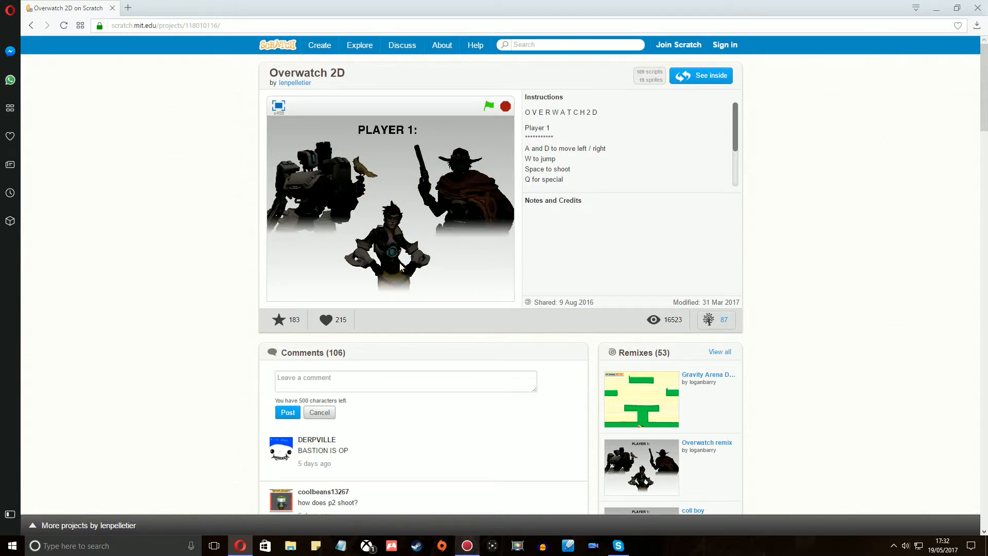
mouse_move(463, 262)
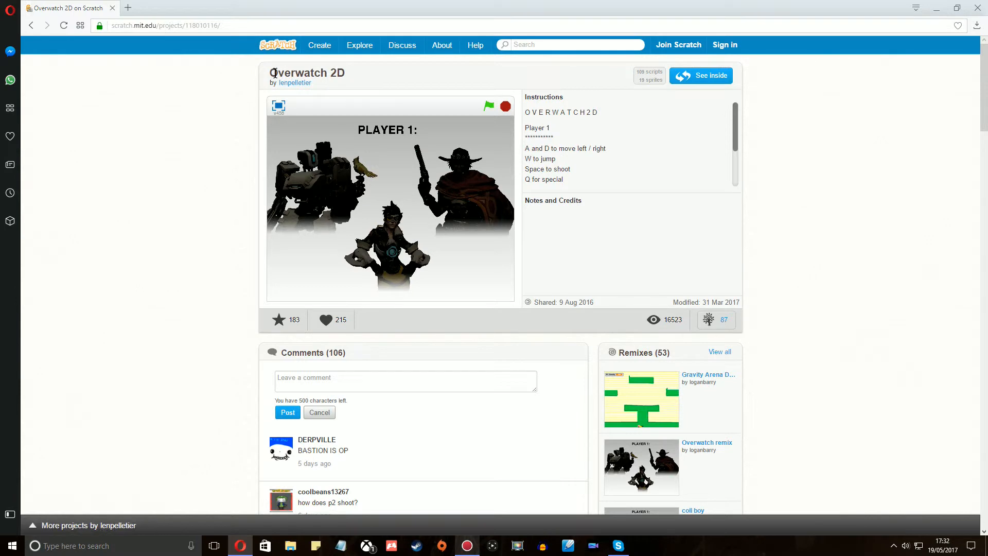
double_click(298, 72)
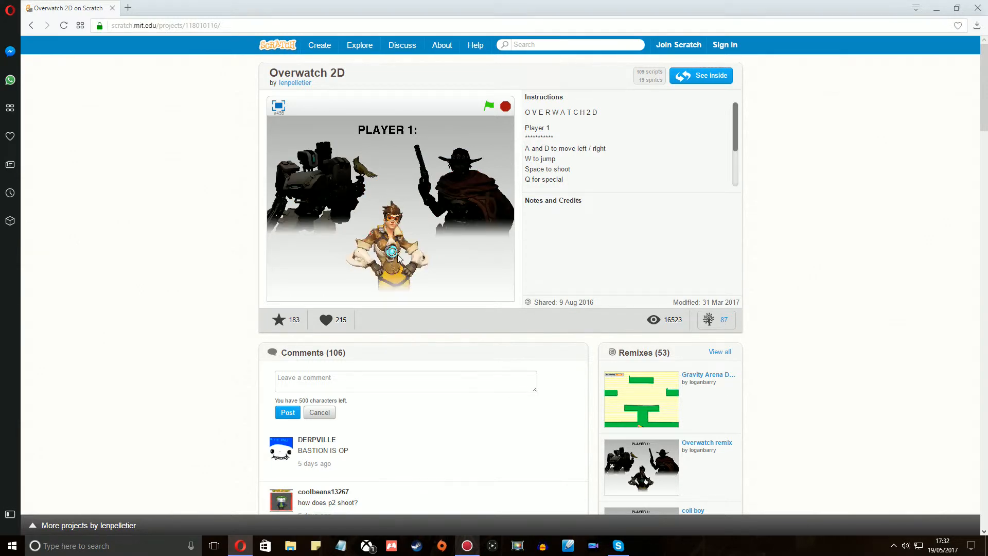
Step: Choose the Player 1 character to start playing Overwatch 2D
left_click(488, 106)
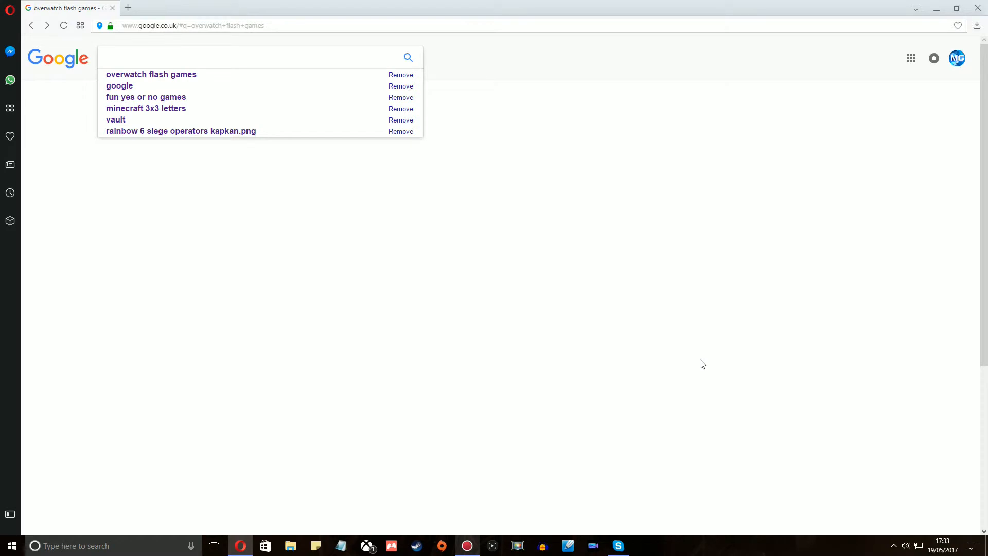
Step: Search Google for 'destiny 2 play now', then 'destiny 2 flash game', reaching the Andkon Arcade link
type("destiny 2 play n")
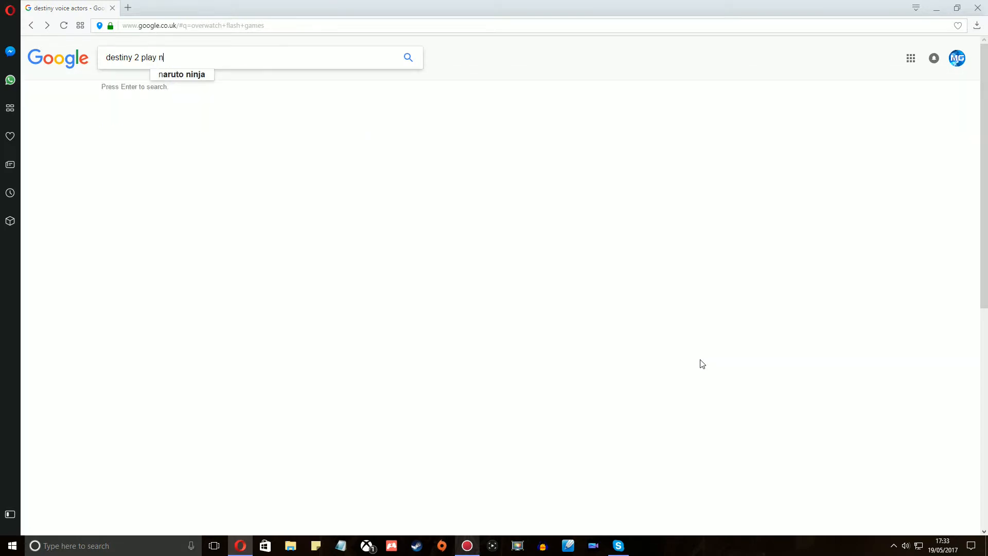
key("Enter")
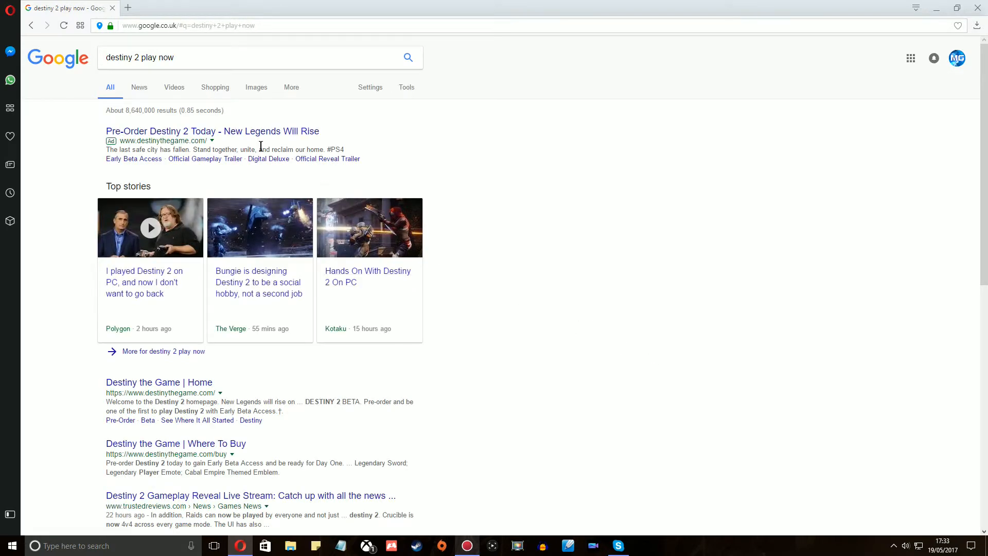
type("destiny 2 flash")
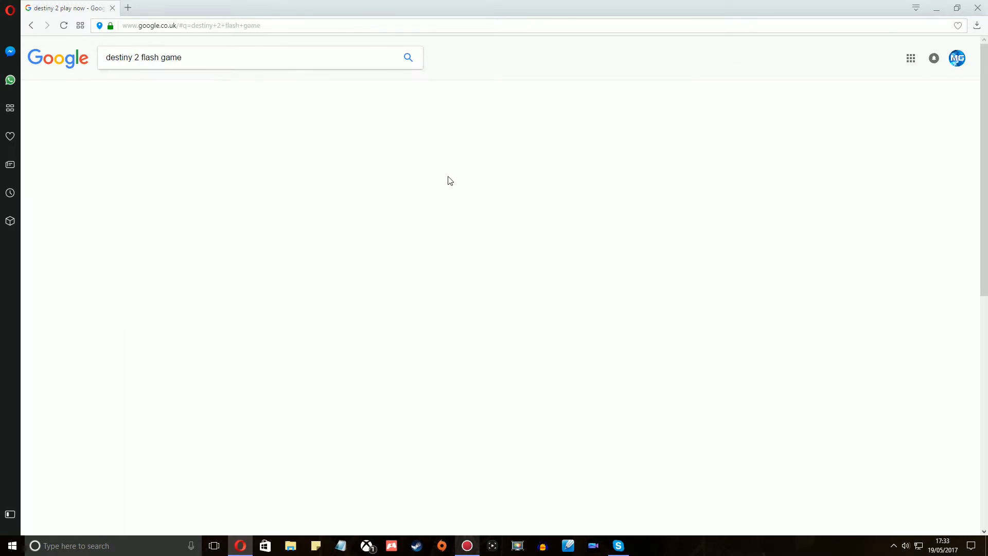
left_click(408, 58)
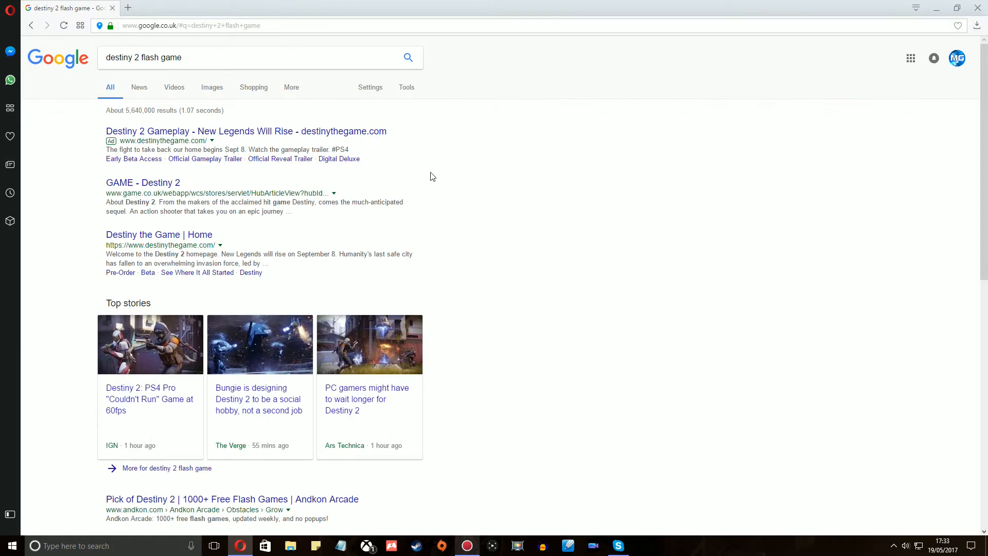
scroll("down", 3)
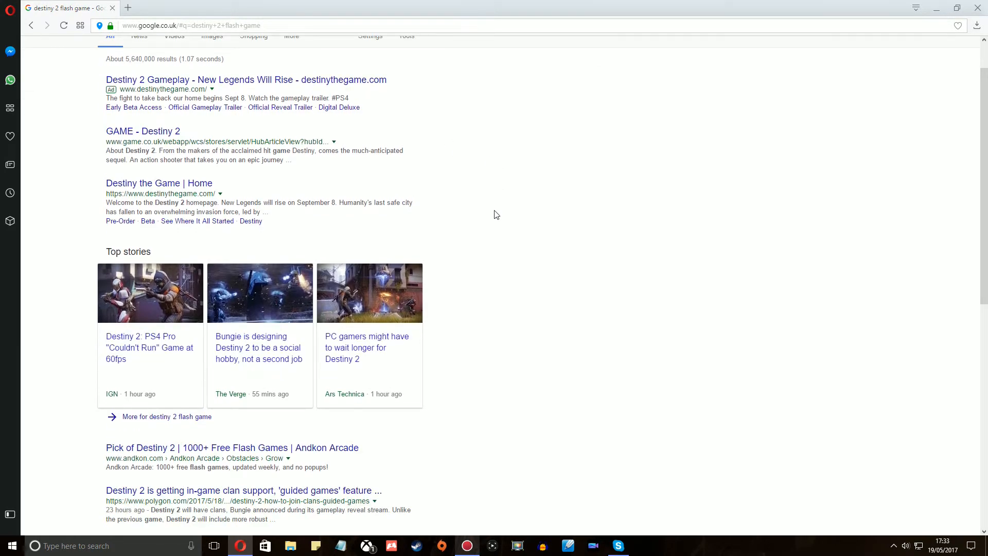
mouse_move(290, 452)
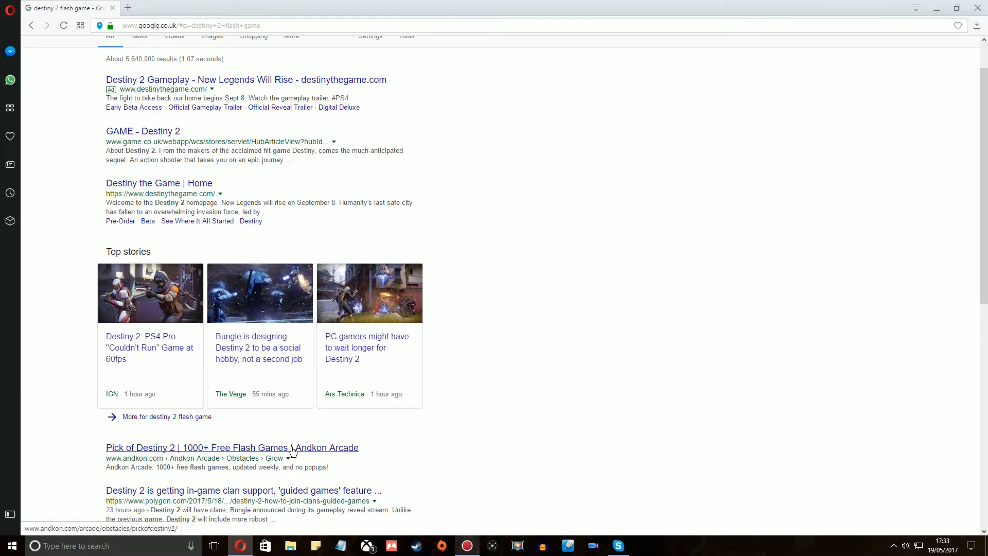
Step: Visit Andkon Arcade's Pick of Destiny 2 game page, then return to Google
left_click(232, 448)
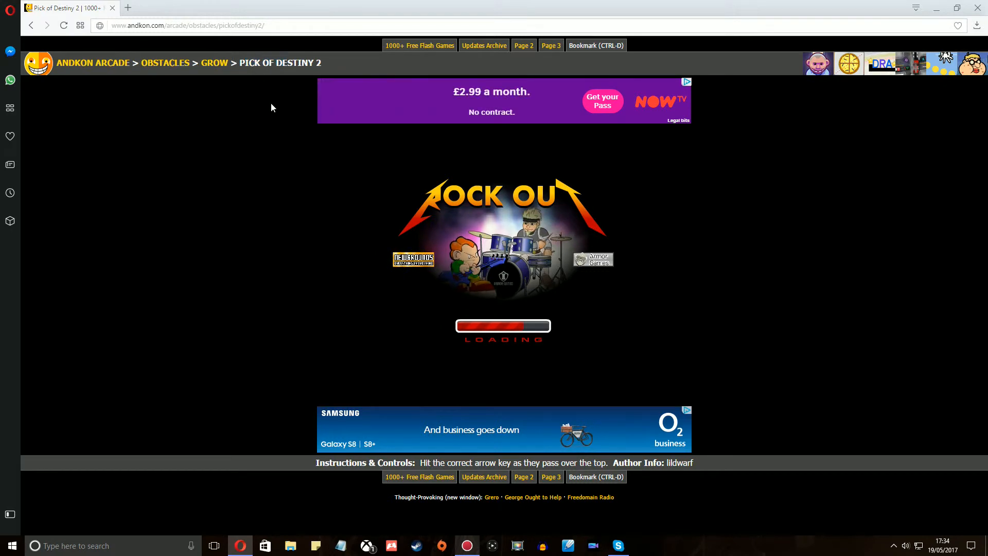
double_click(297, 63)
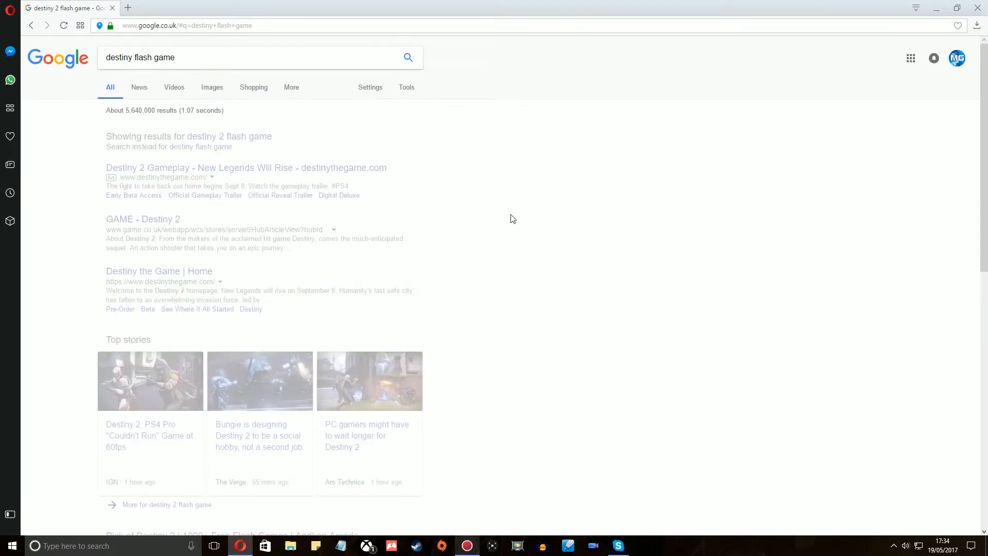
Step: Get the uncorrected 'destiny flash game' results and select the query for replacement
left_click(168, 147)
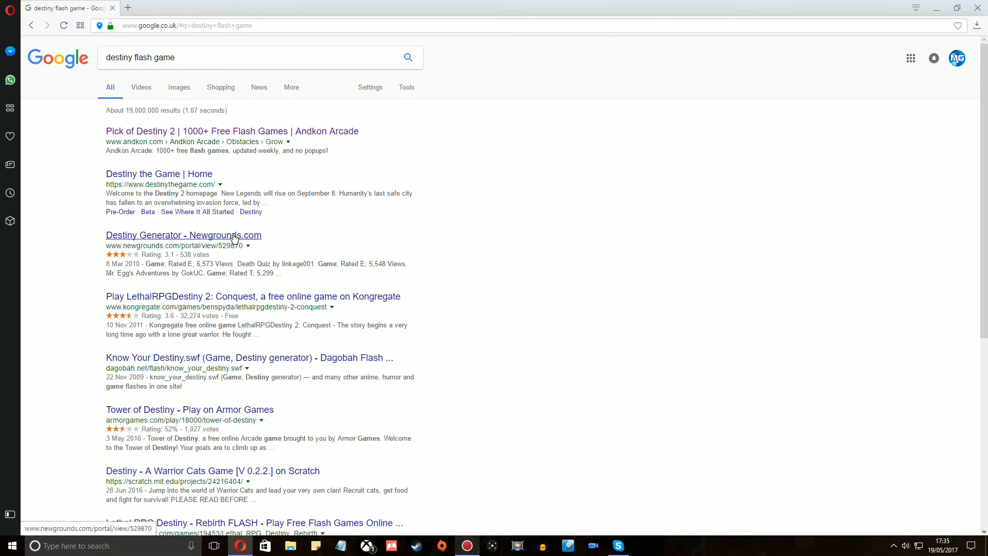
left_click(183, 234)
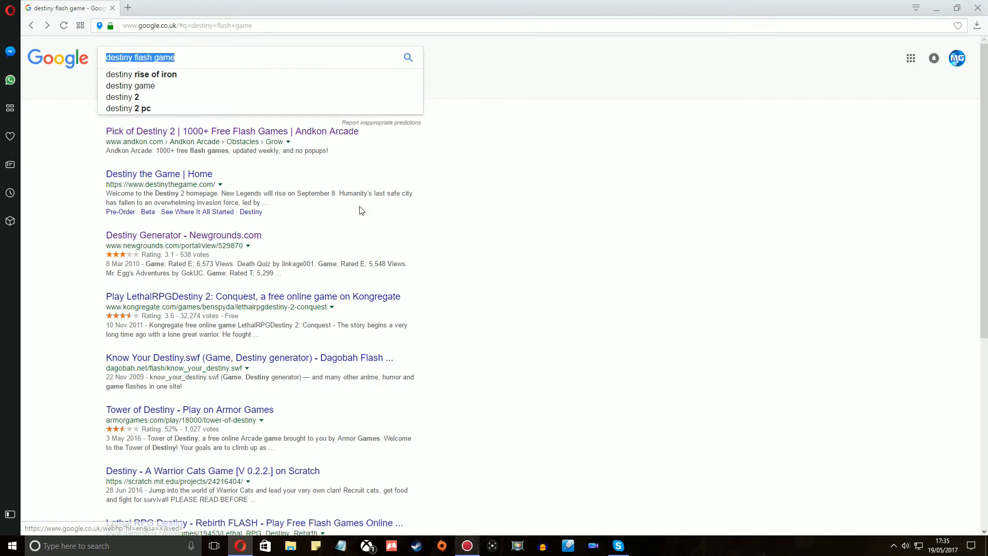
mouse_move(548, 292)
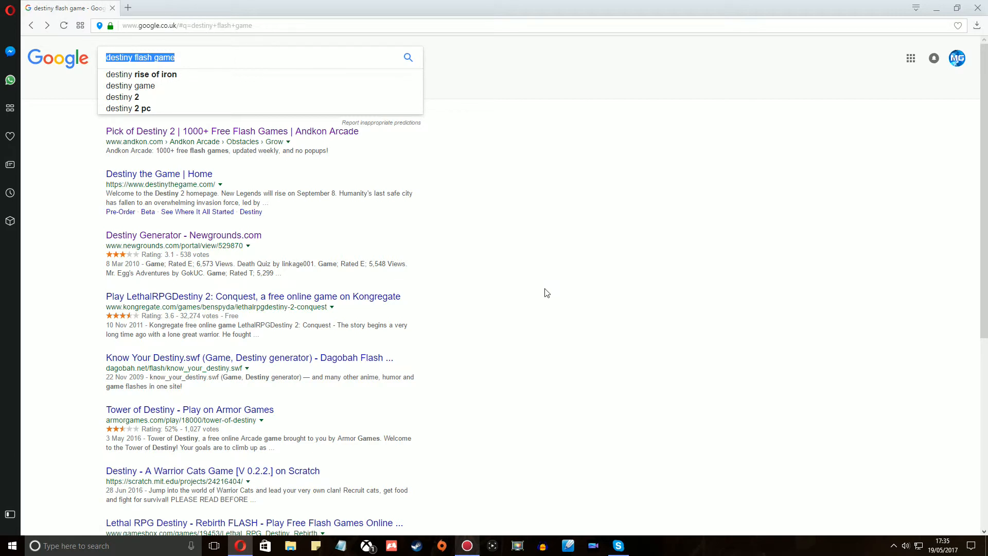
Step: Search 'call of duty infinite warfare flash game free', review results, then clear the query
type("call of duty infinite warfare")
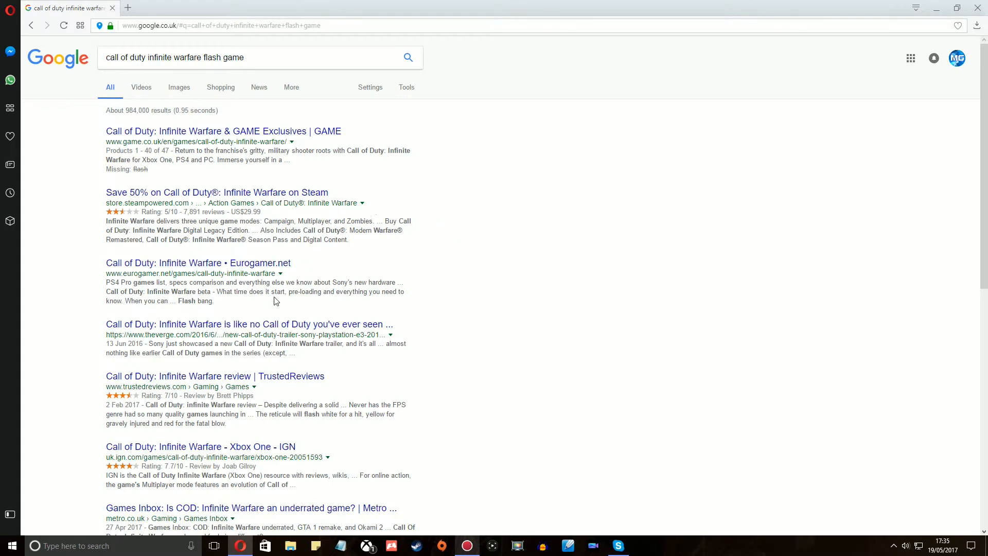
scroll("down", 3)
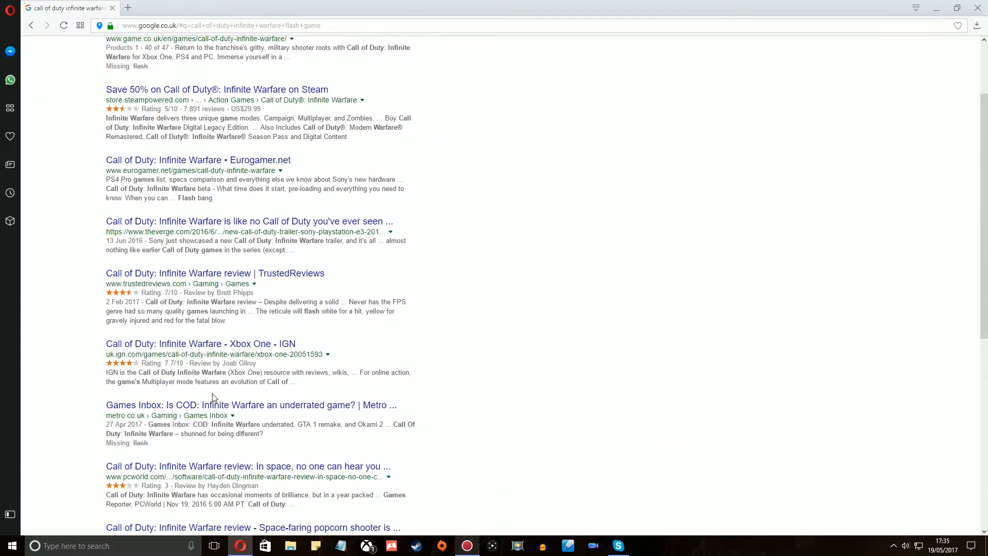
scroll("down", 3)
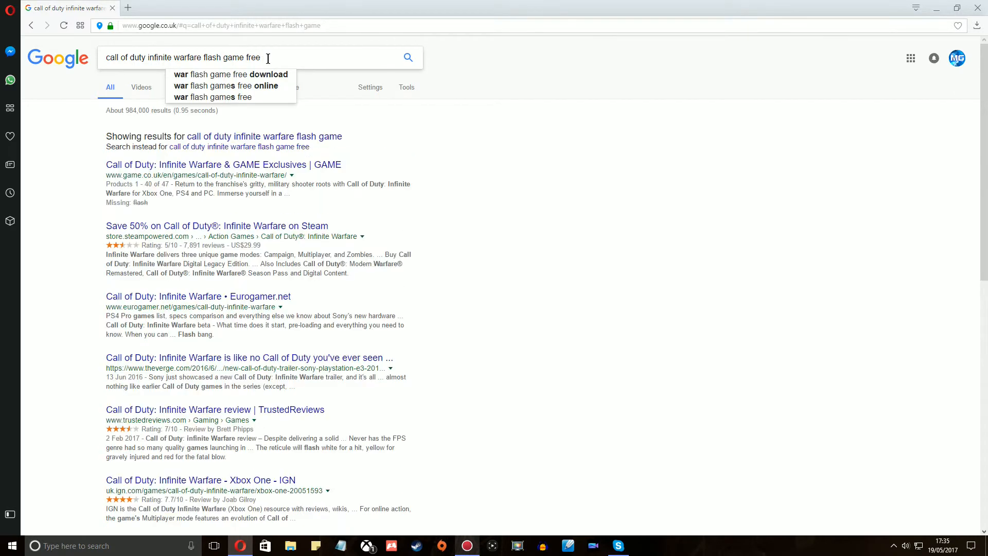
key("Enter")
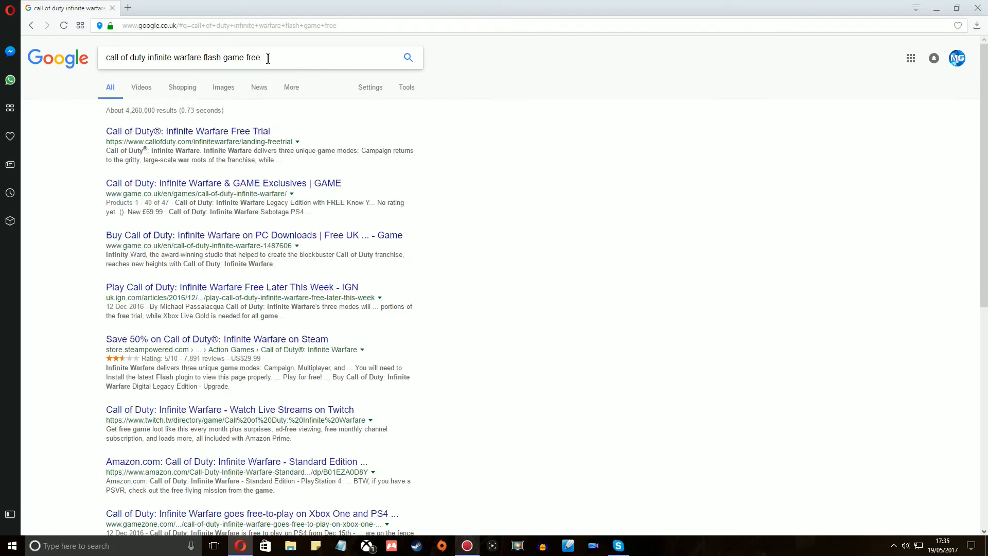
mouse_move(231, 183)
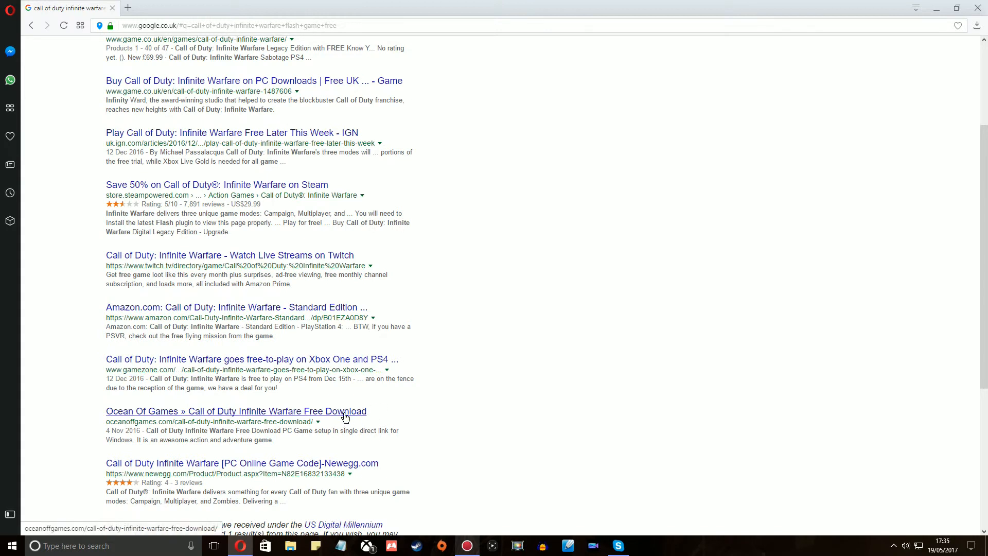
scroll("down", 3)
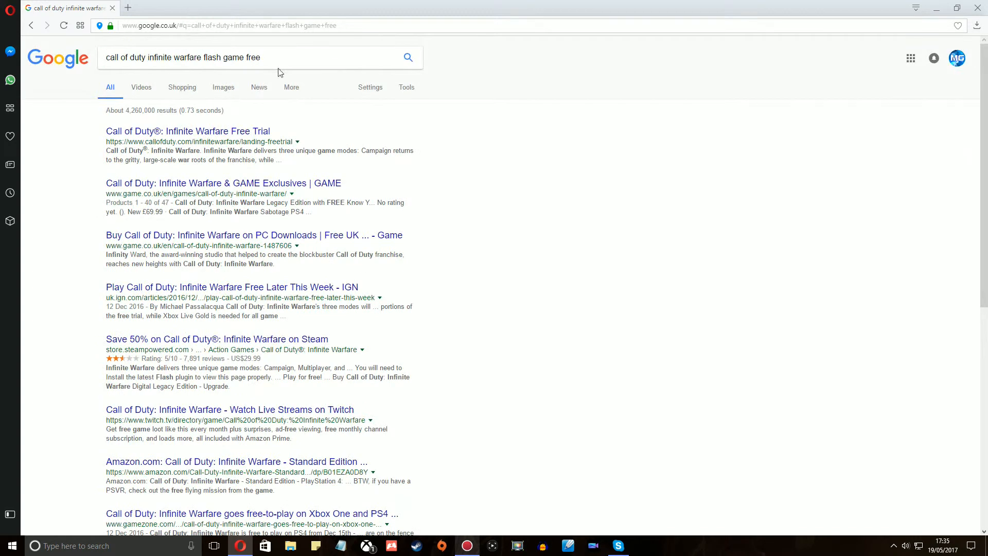
left_click(272, 58)
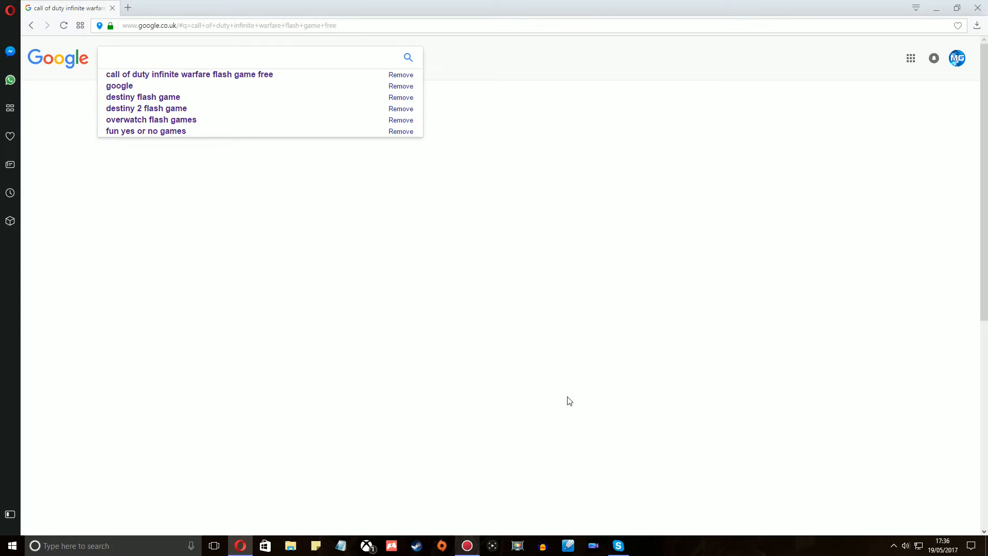
Step: Search 'star wars battlefront flash version' and go to Star Wars Battlefront V1.56 on Scratch
type("sta")
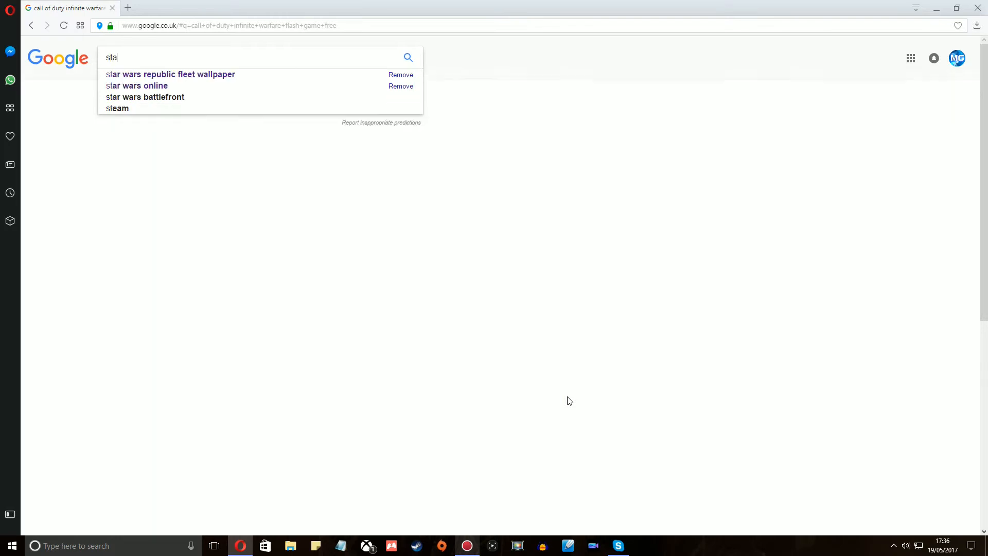
left_click(170, 74)
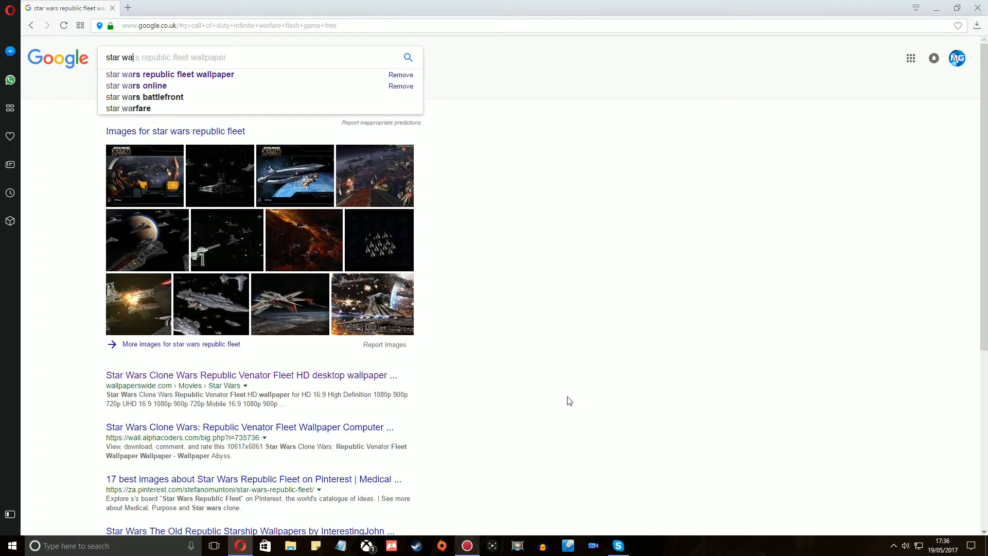
type("star wars battlefront")
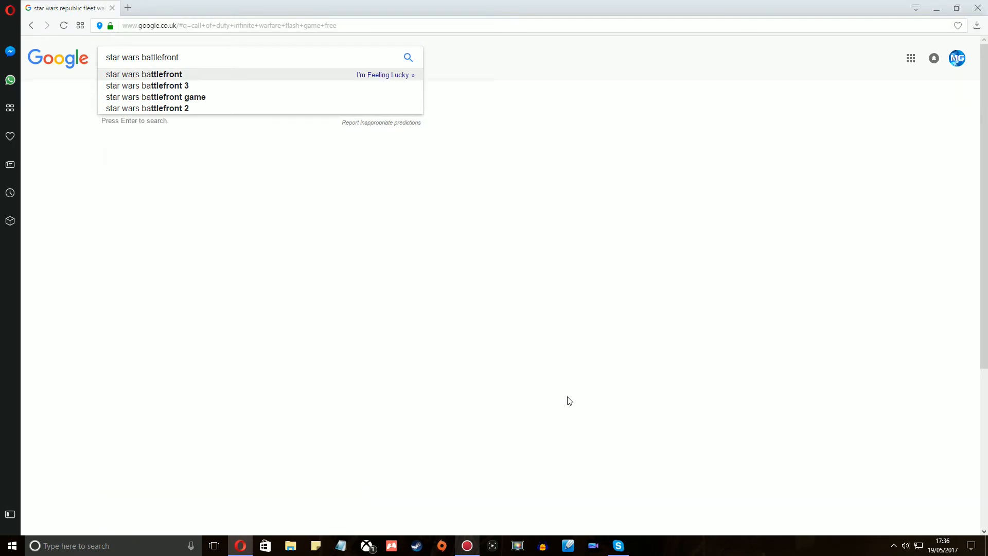
type("flas")
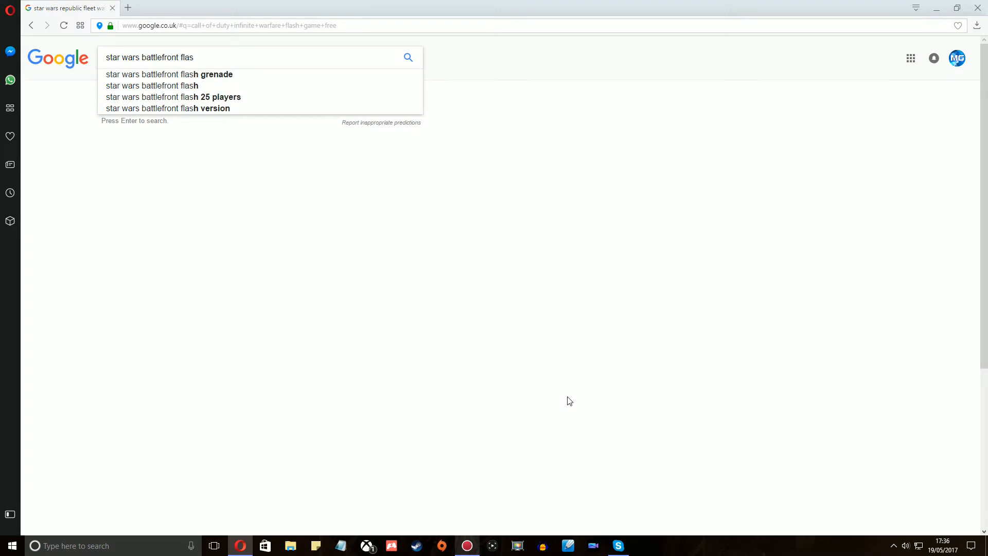
left_click(168, 108)
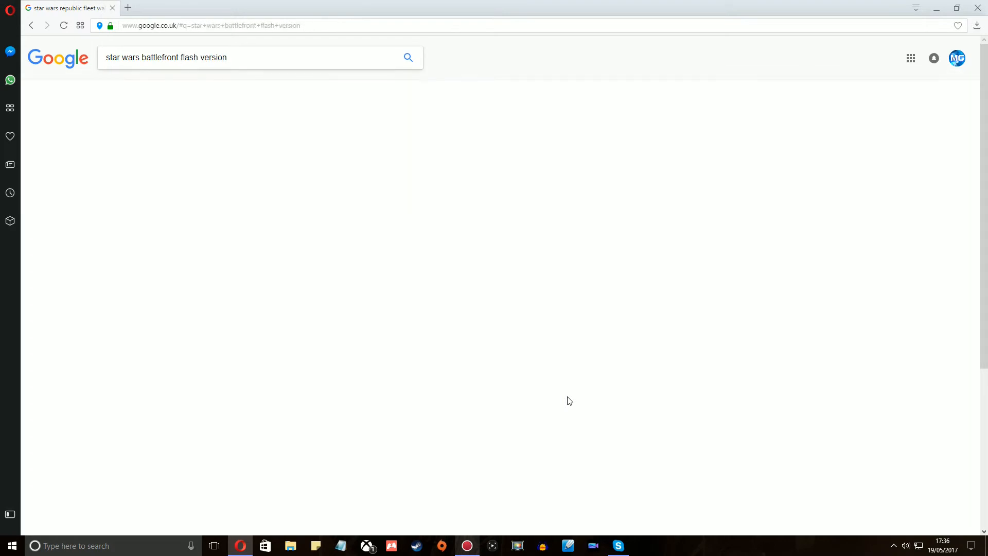
left_click(408, 57)
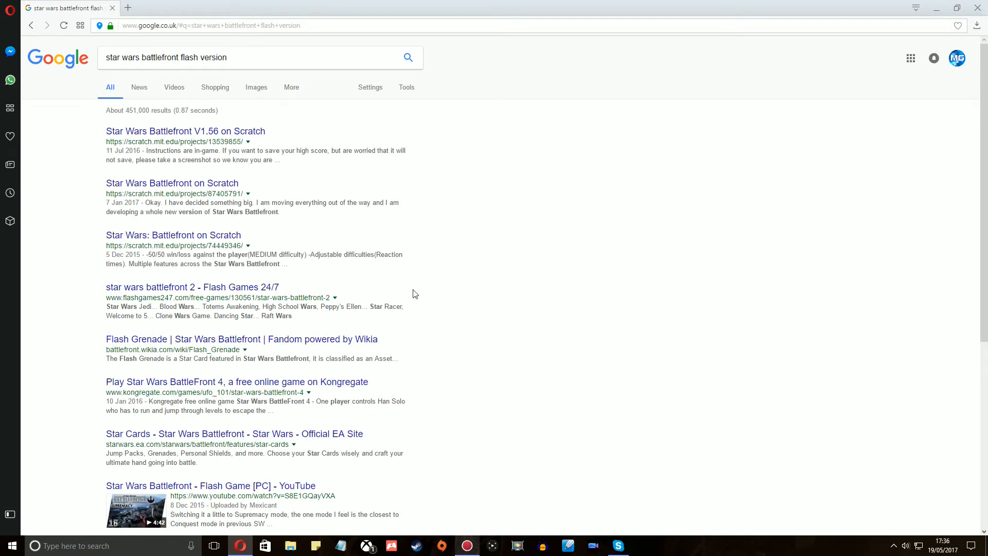
left_click(185, 131)
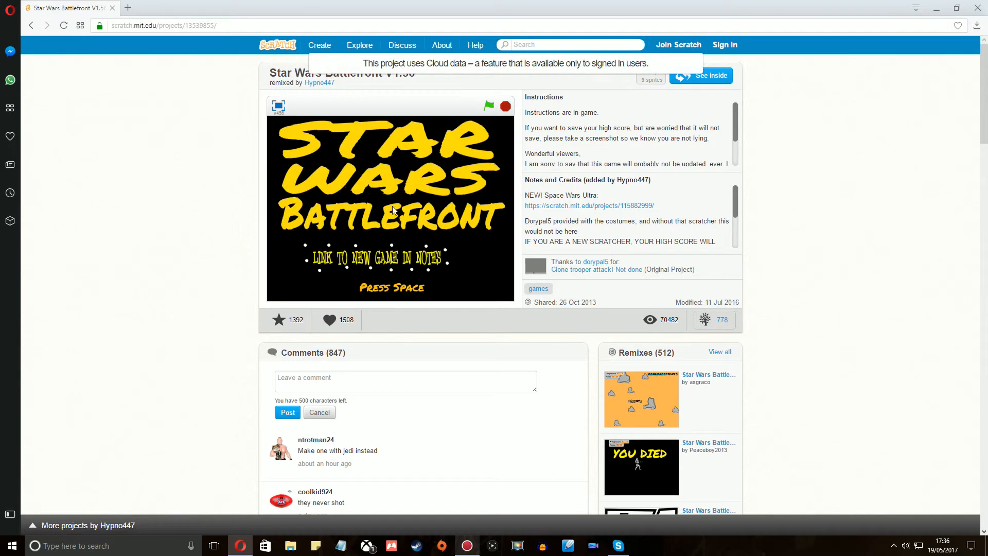
mouse_move(365, 265)
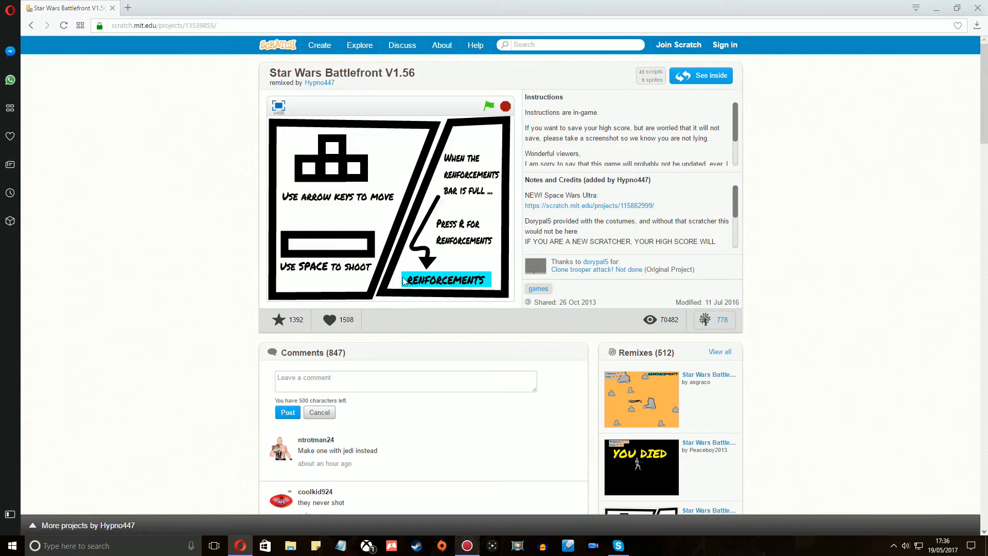
mouse_move(463, 276)
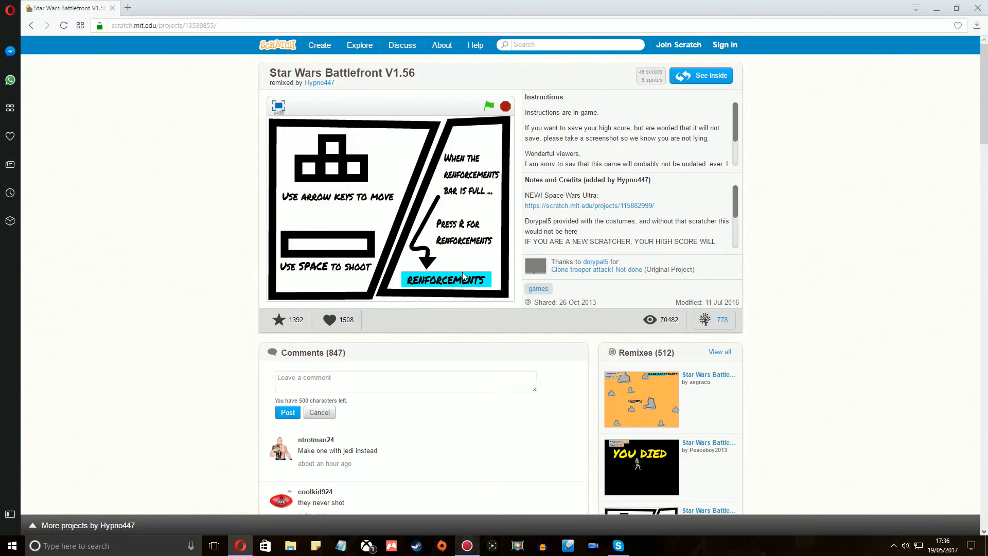
Step: Skip the instructions screen and play Star Wars Battlefront V1.56 in the desert battle
left_click(489, 106)
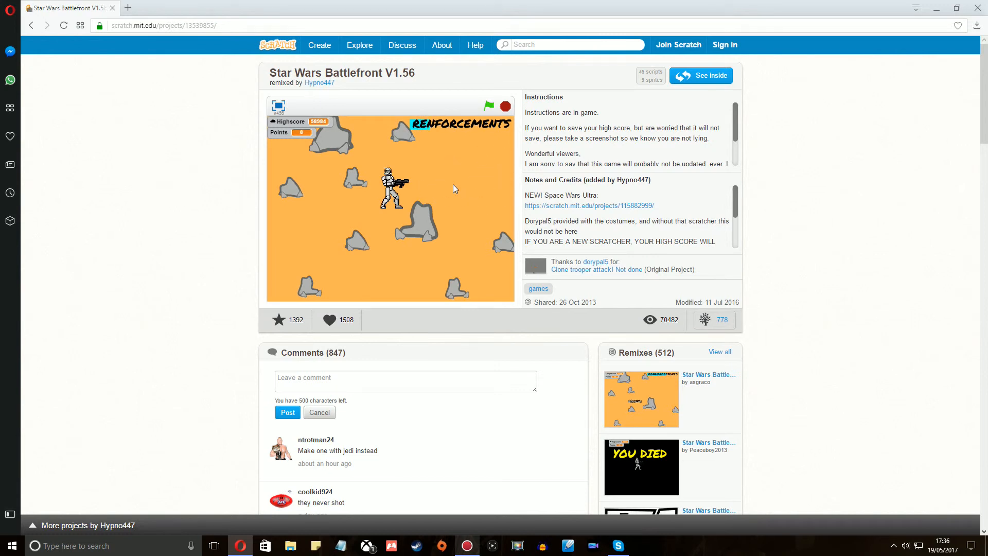
scroll("down", 3)
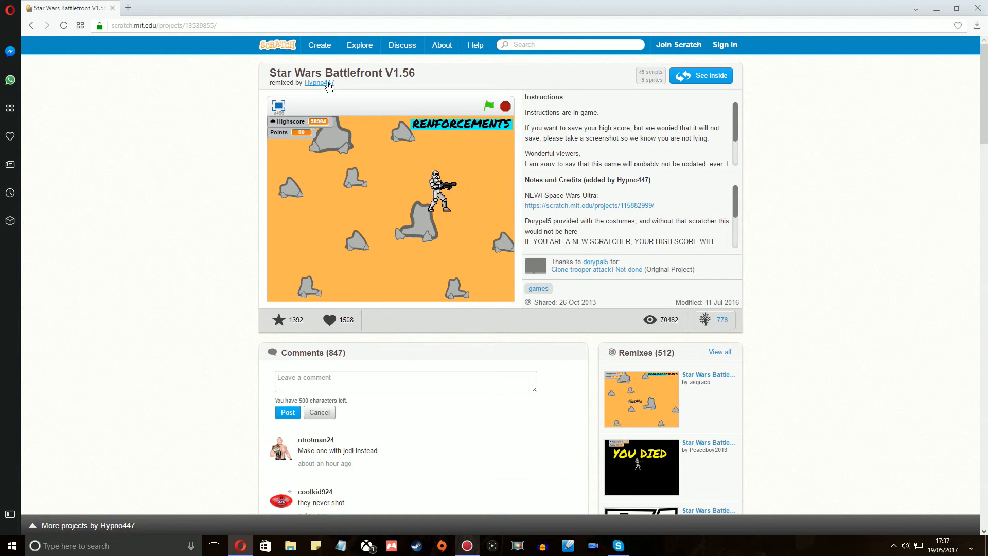
scroll("down", 3)
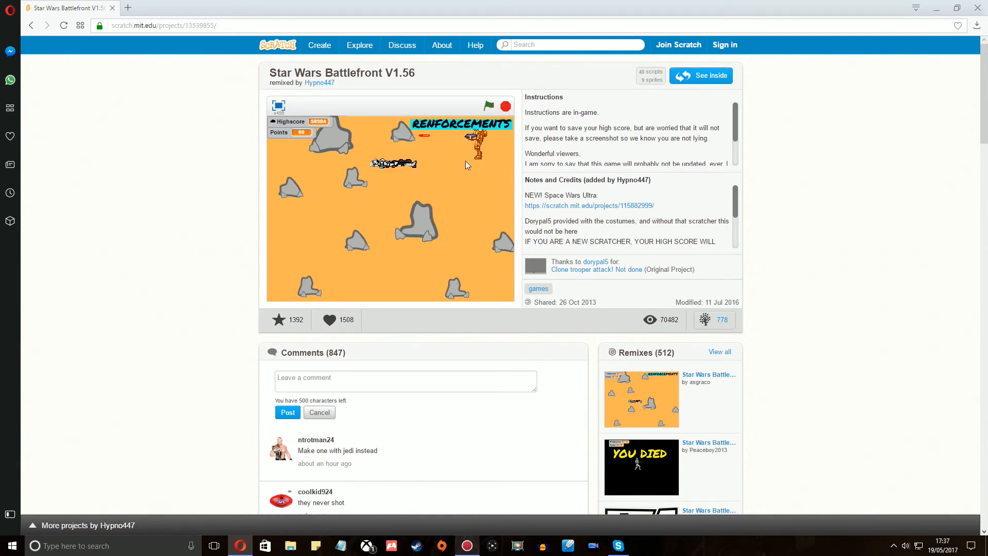
scroll("down", 3)
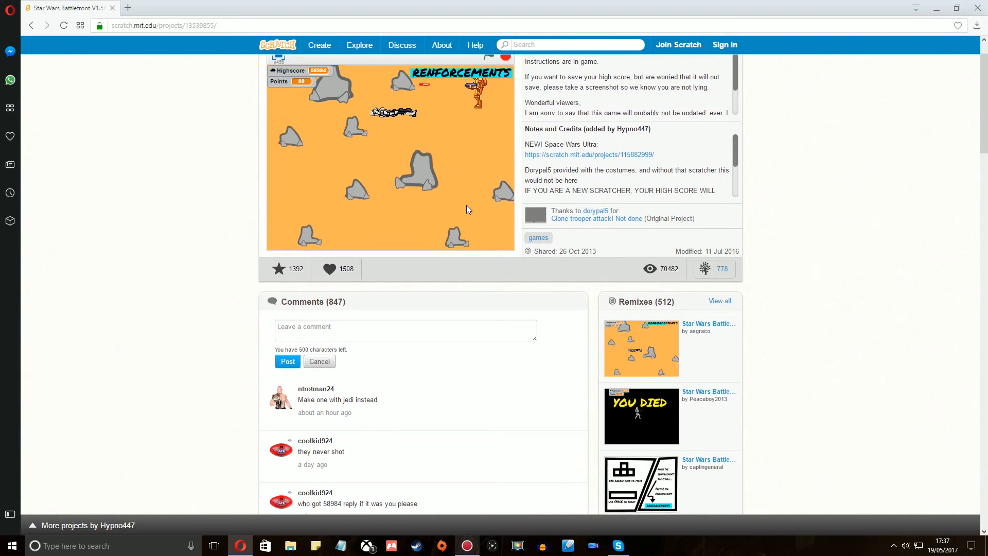